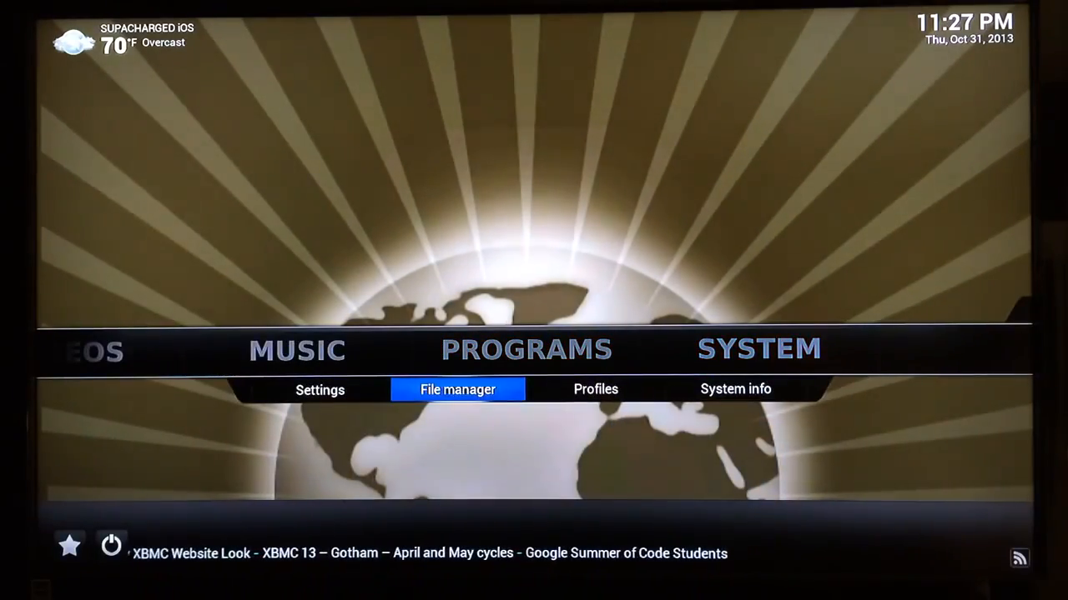
# Step: From System, enter the File manager and start adding a new file source
pyautogui.click(457, 390)
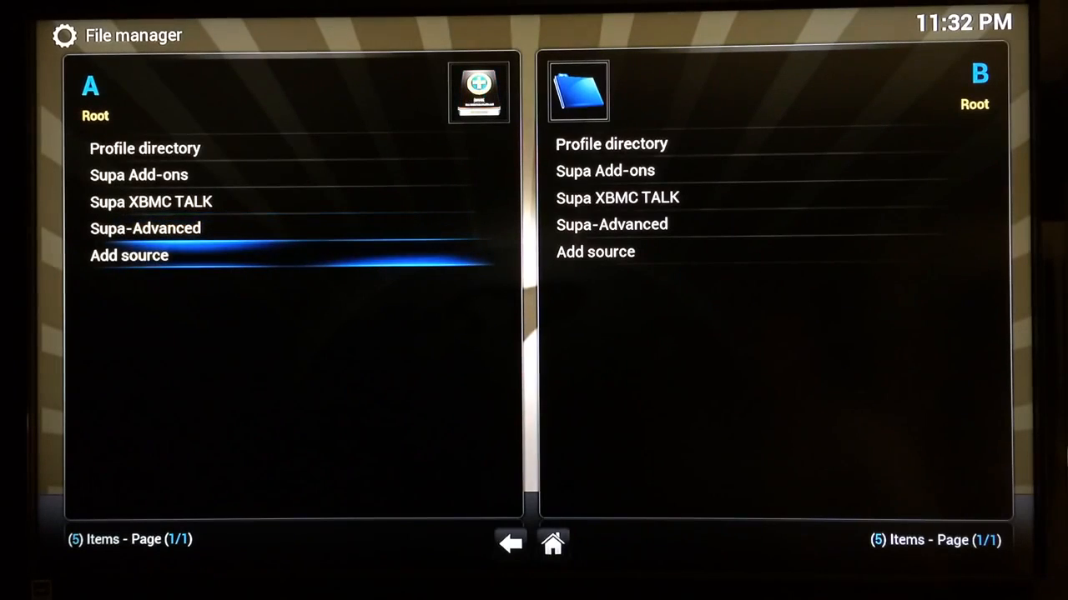
pyautogui.moveTo(171, 267)
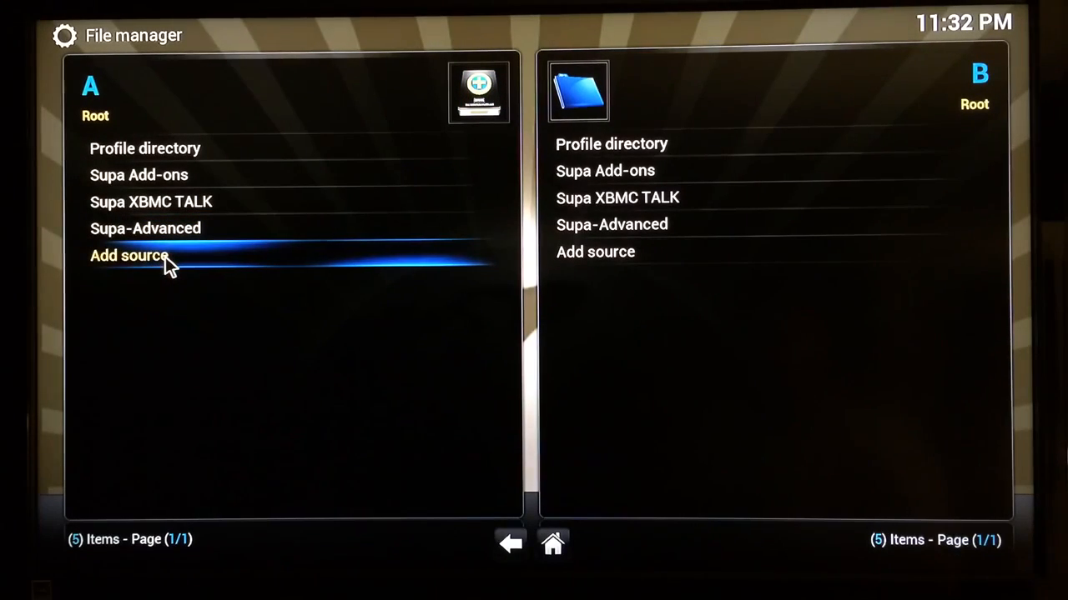
pyautogui.click(129, 256)
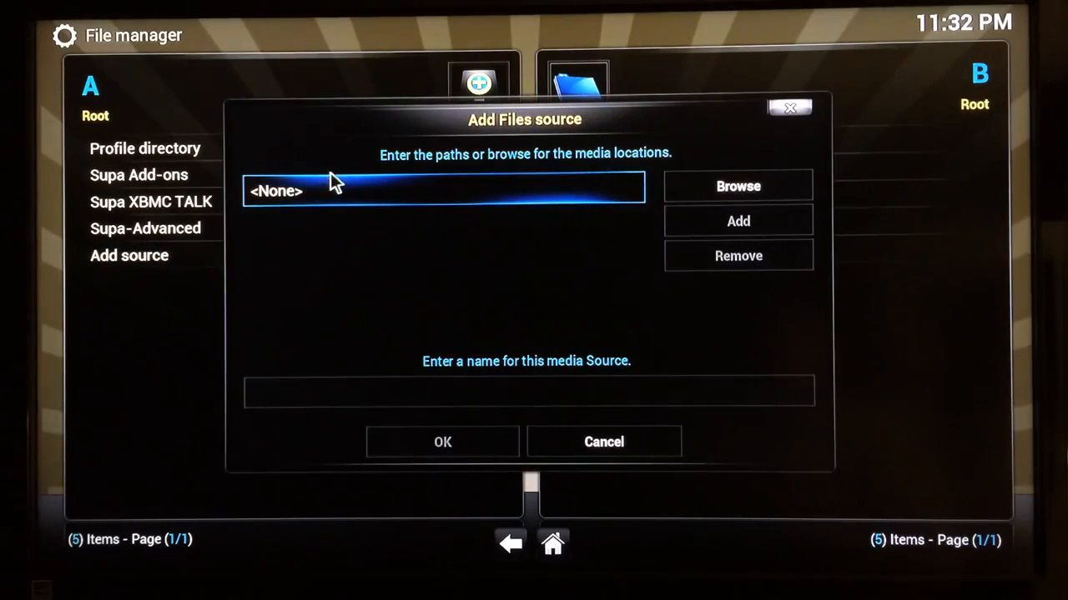
pyautogui.click(442, 189)
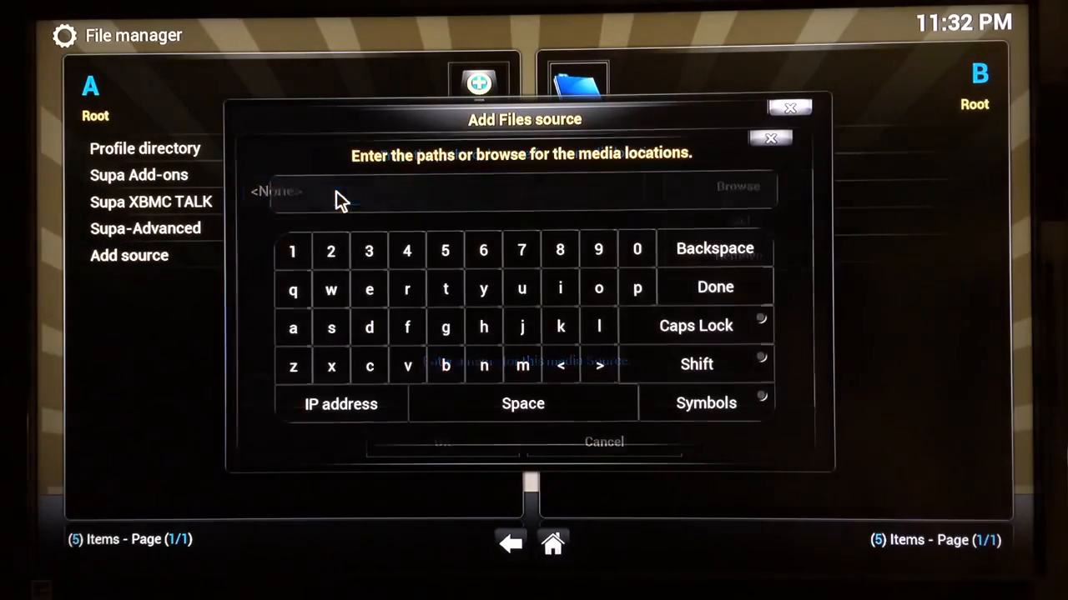
pyautogui.write('http://xfinity.xunitytalk.com')
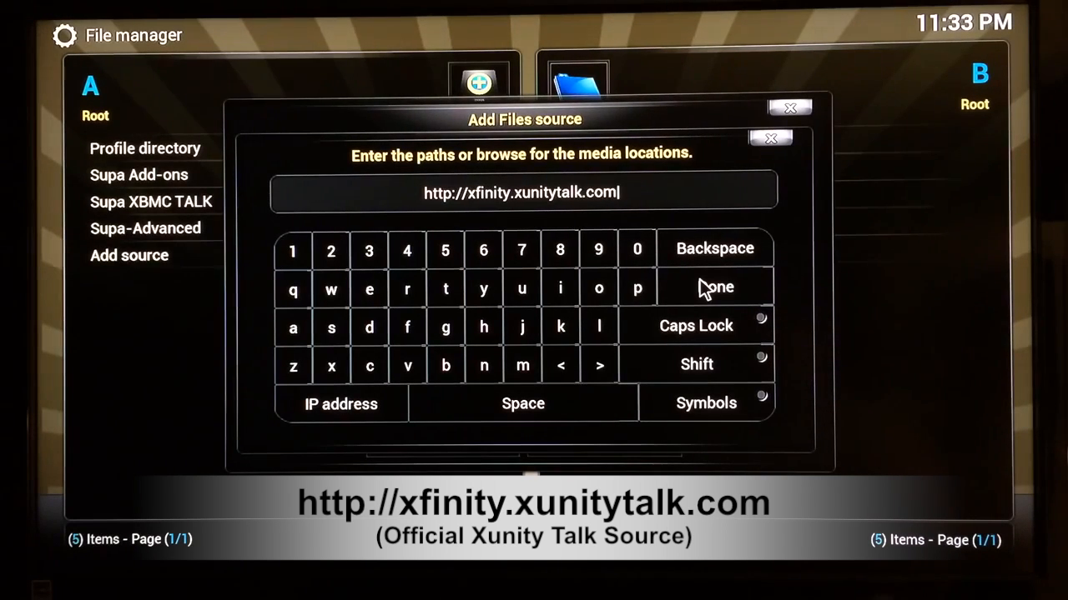
pyautogui.click(715, 287)
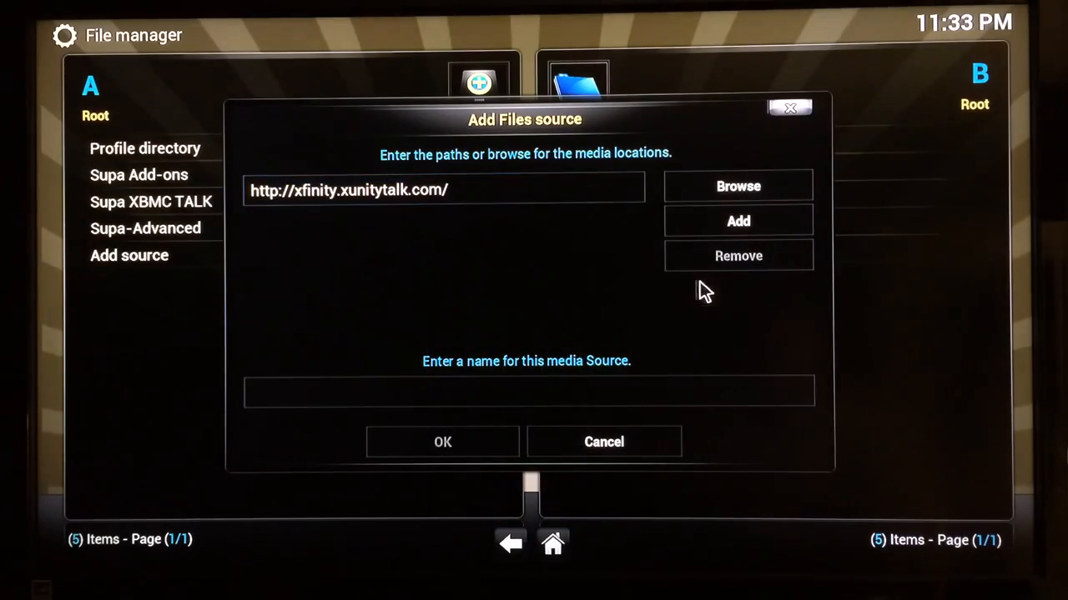
pyautogui.click(528, 392)
pyautogui.write('supa unity')
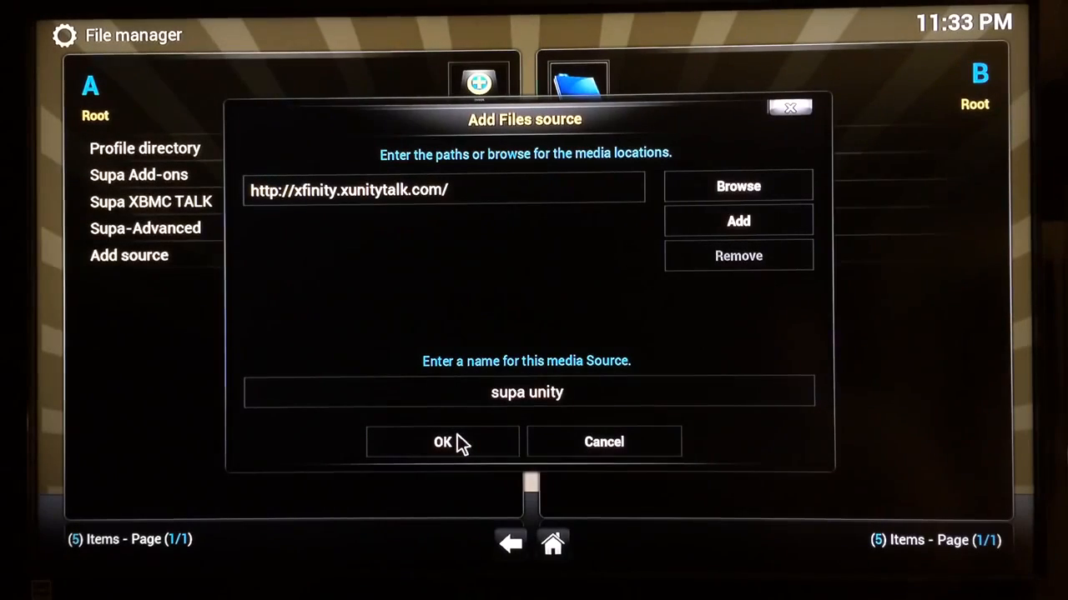
# Step: Save the source as 'supa unity' and return to the home screen
pyautogui.click(442, 441)
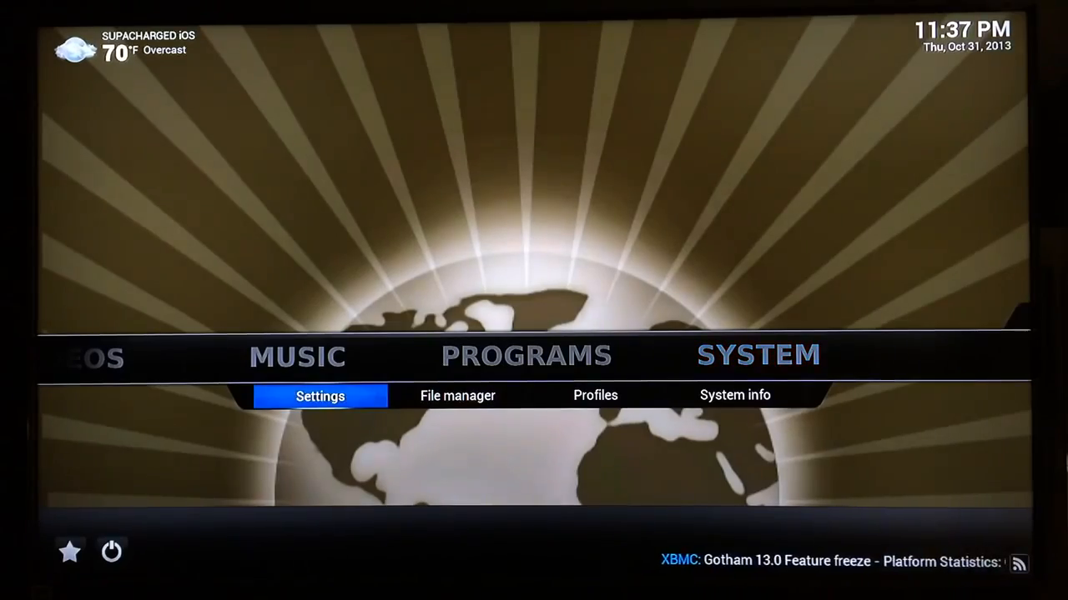
# Step: In Settings > Add-ons, use Install from zip file to browse into the supa unity source
pyautogui.click(320, 396)
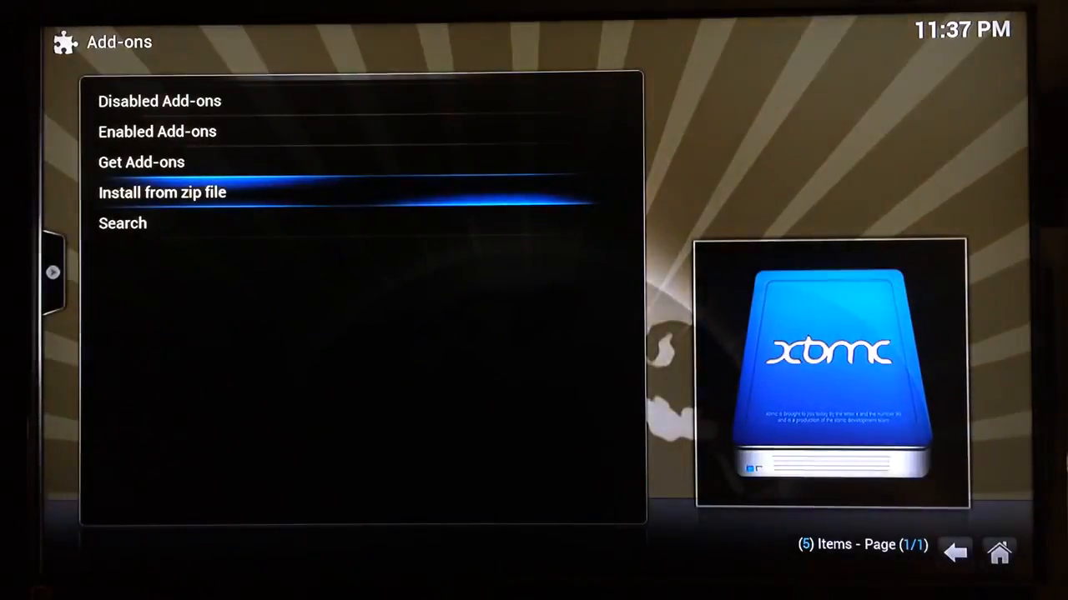
pyautogui.click(162, 192)
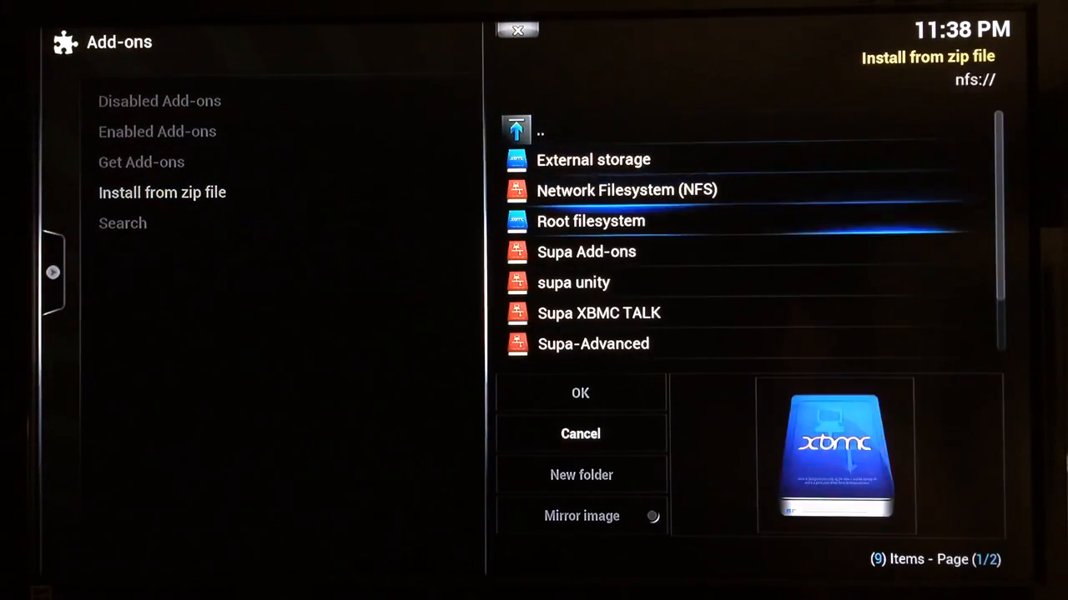
pyautogui.click(573, 282)
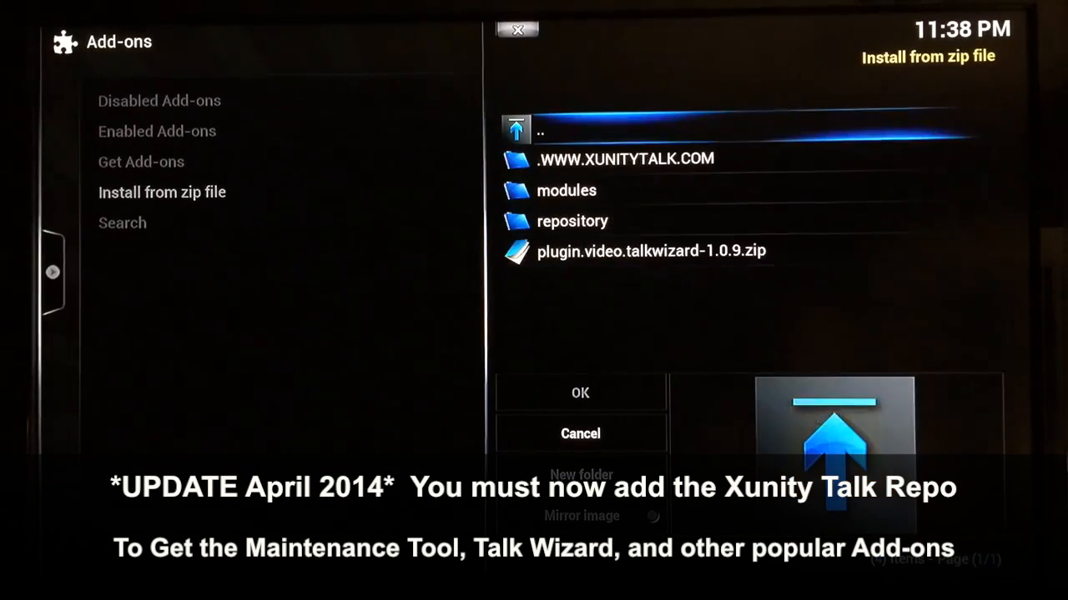
# Step: Enter the repository folder and scroll through its zip files (Coolwave, Mash2k3, Mikey1234, Sparetime)
pyautogui.click(572, 221)
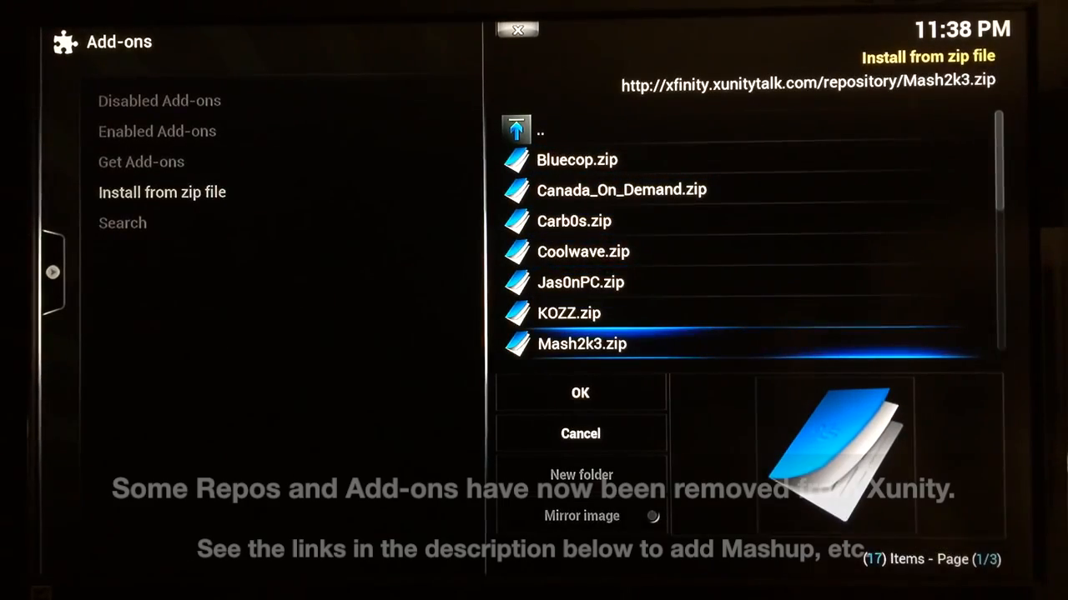
pyautogui.scroll(-3)
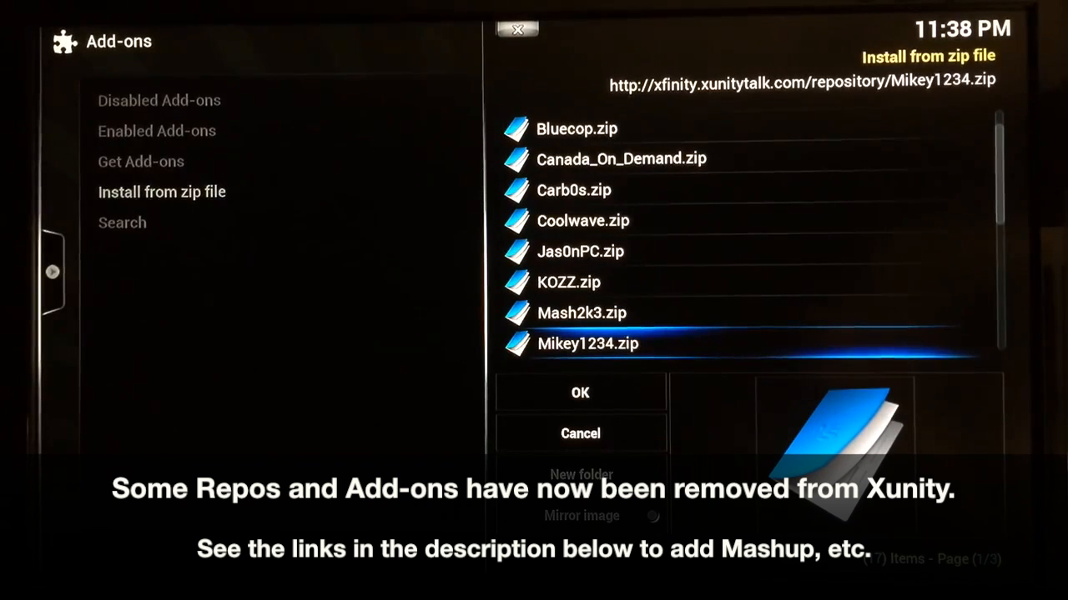
pyautogui.scroll(-3)
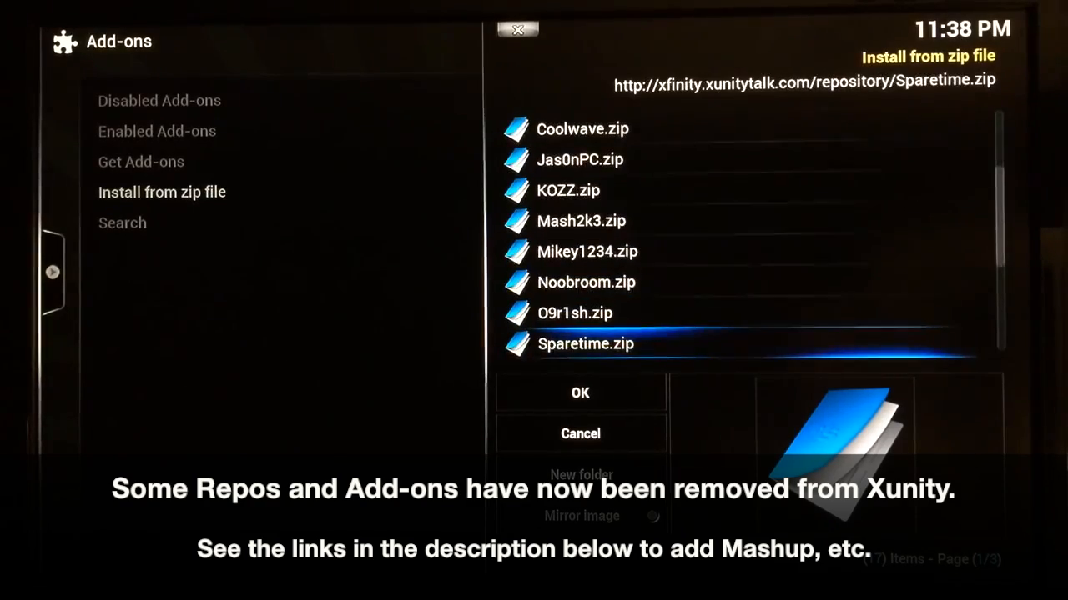